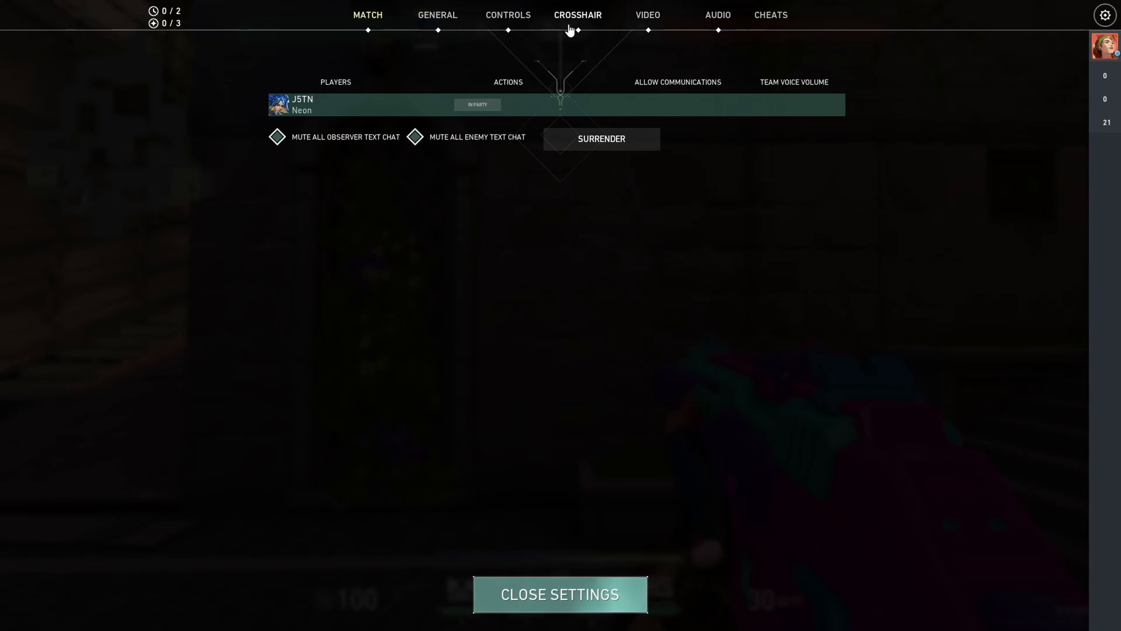
- Show the Crosshair settings' General page with the tiny green crosshair preview
left_click(578, 14)
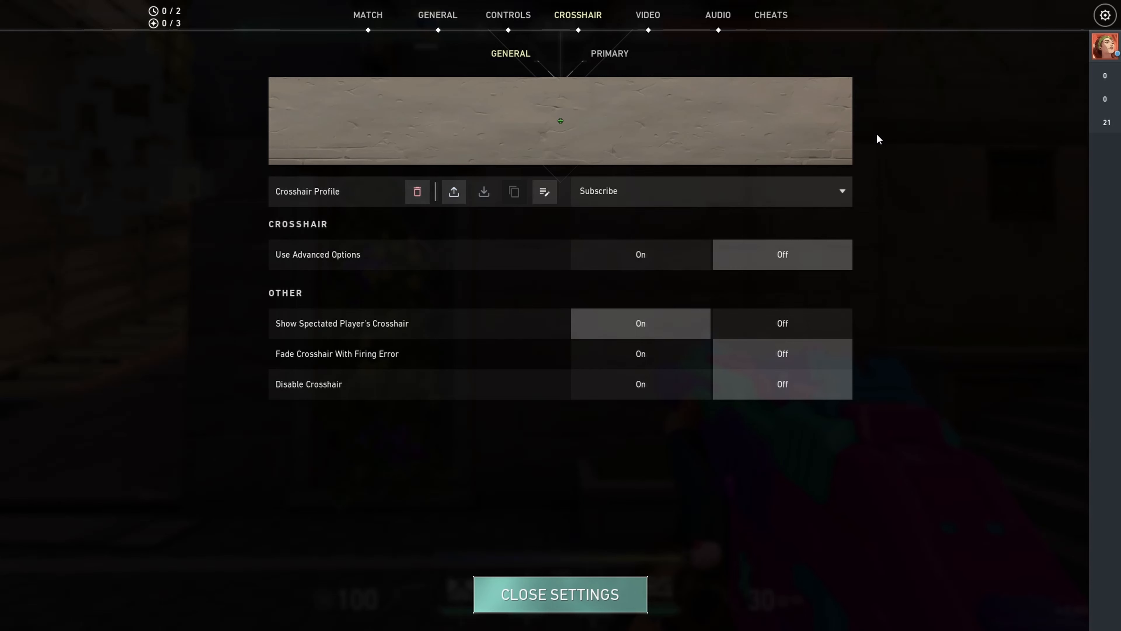
mouse_move(579, 441)
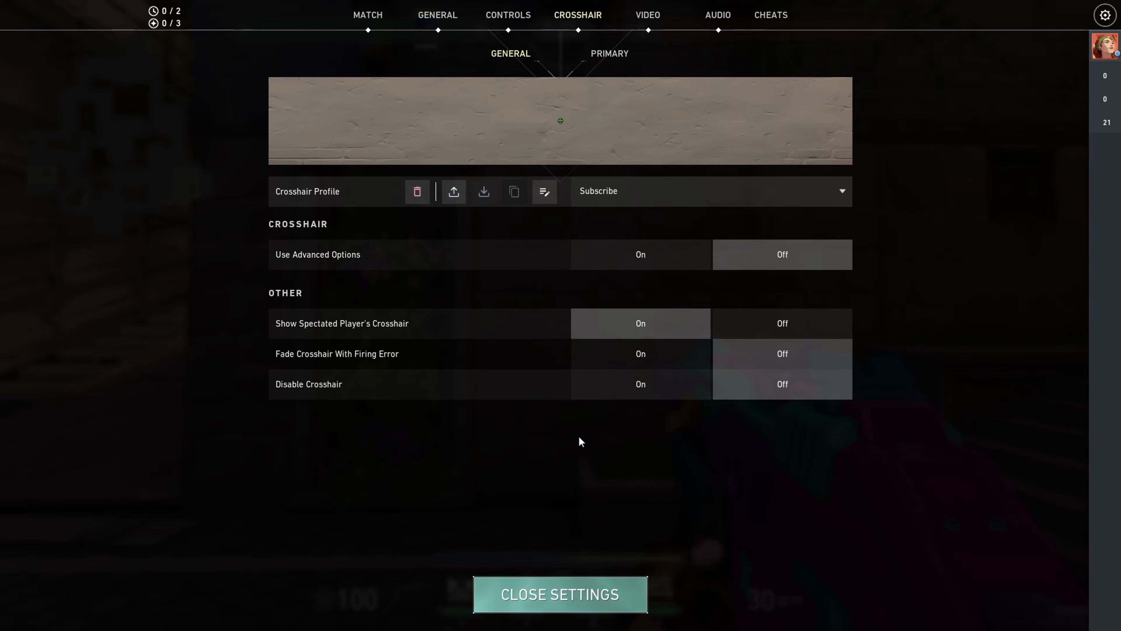
- Return to the game to view the small green crosshair against the stone wall
left_click(560, 593)
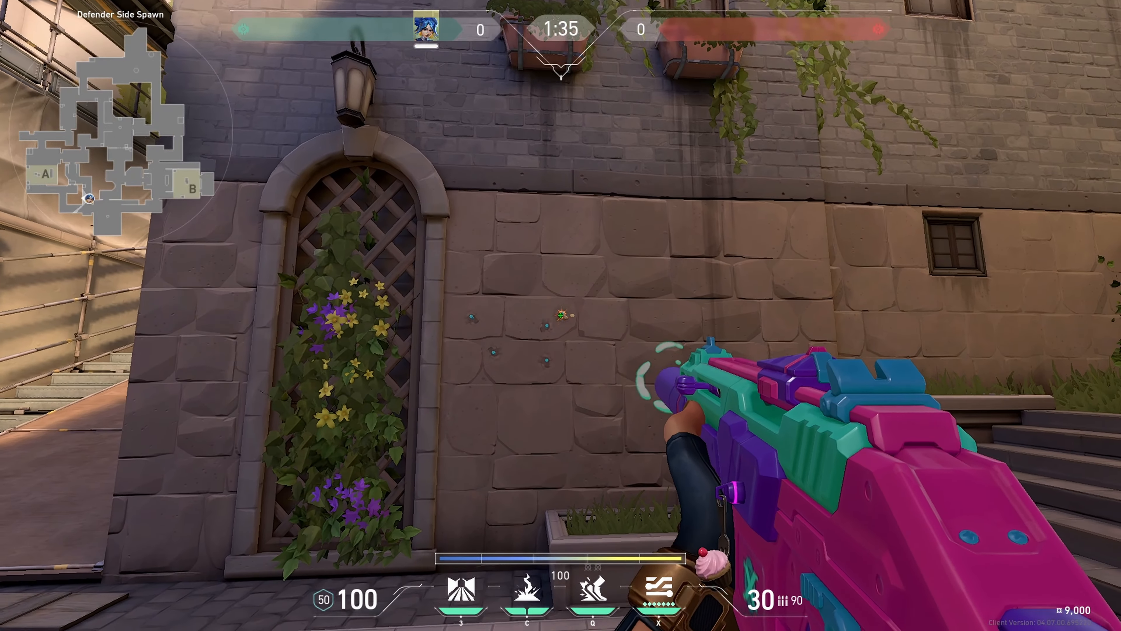
mouse_move(561, 316)
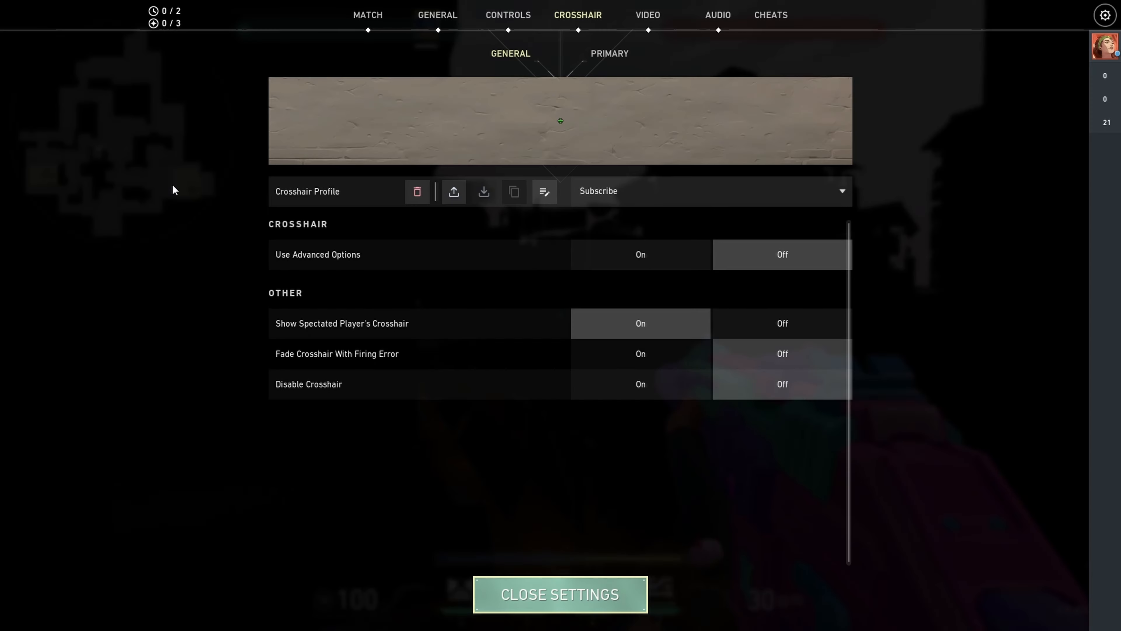
mouse_move(584, 66)
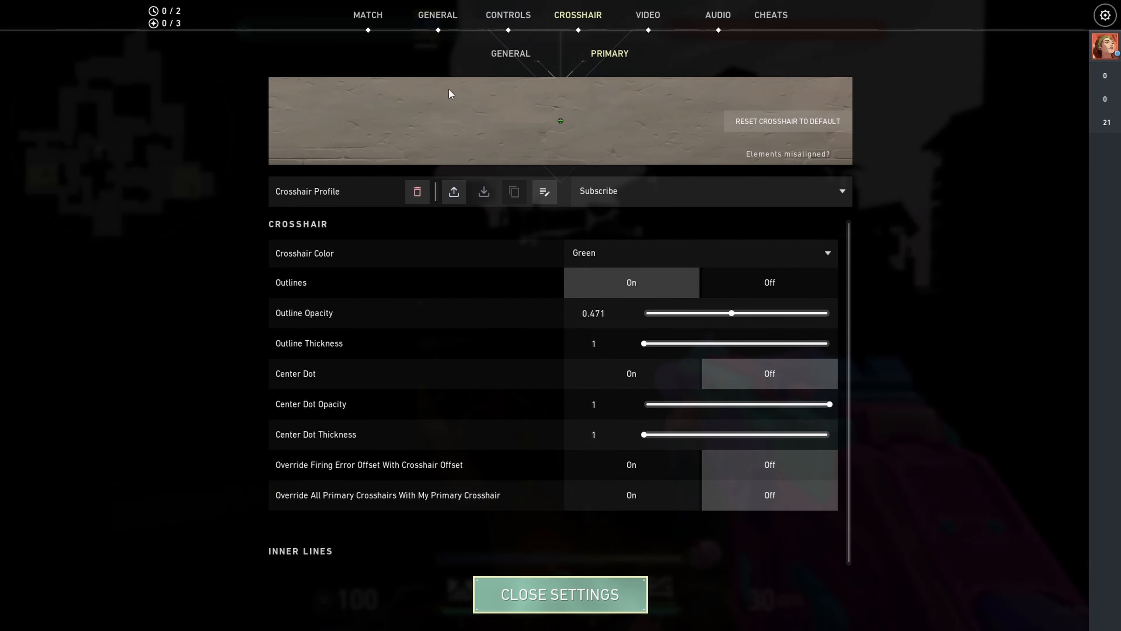
mouse_move(561, 292)
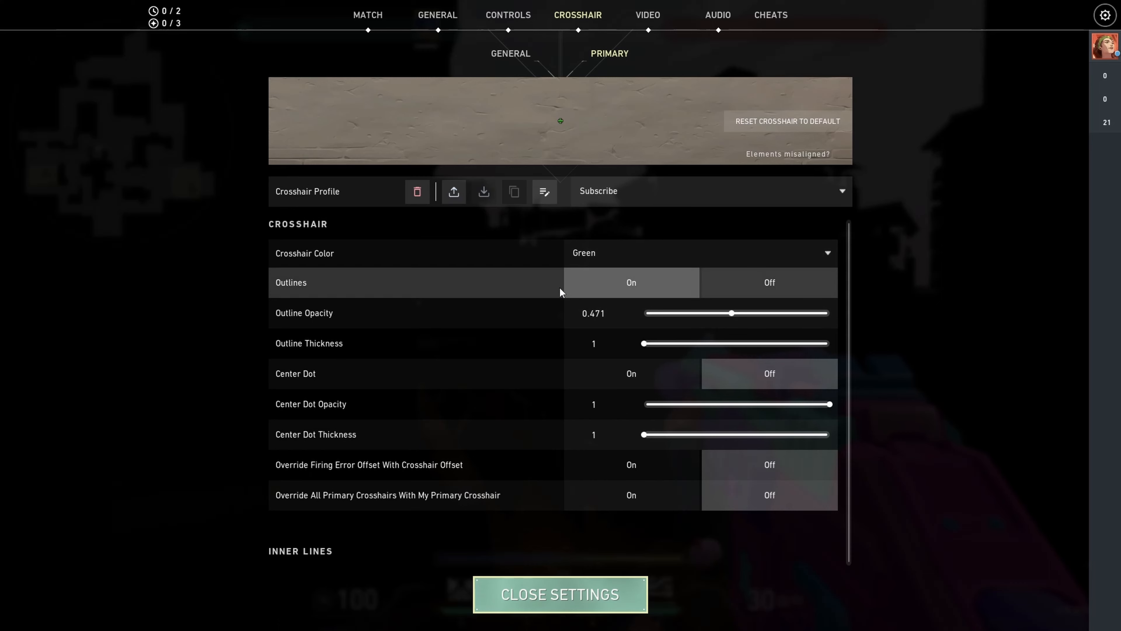
mouse_move(566, 313)
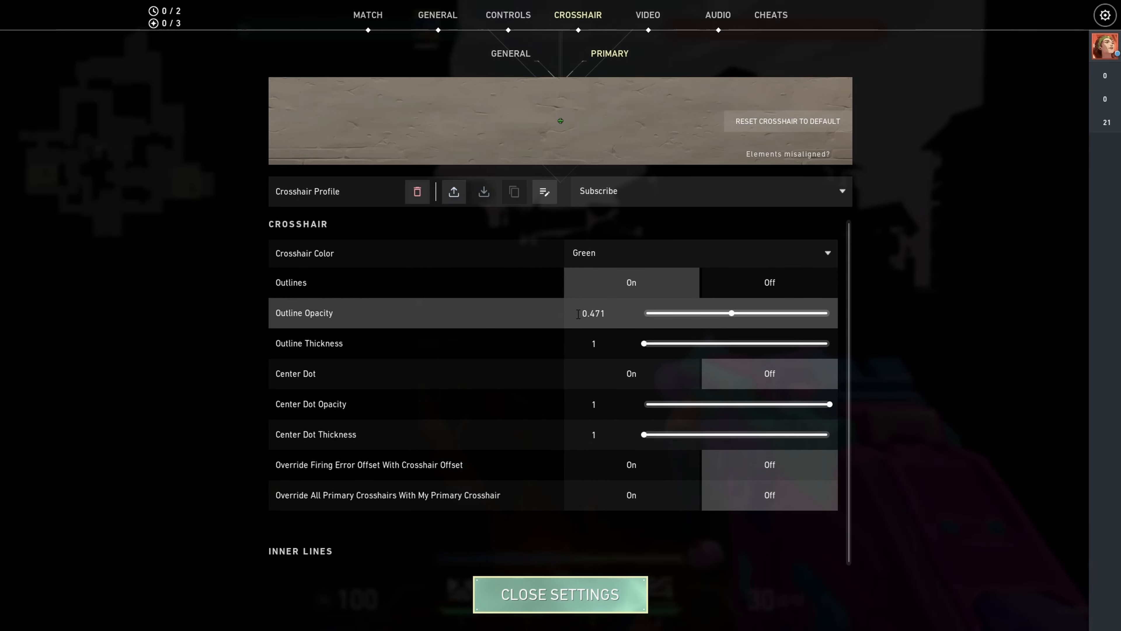
mouse_move(585, 355)
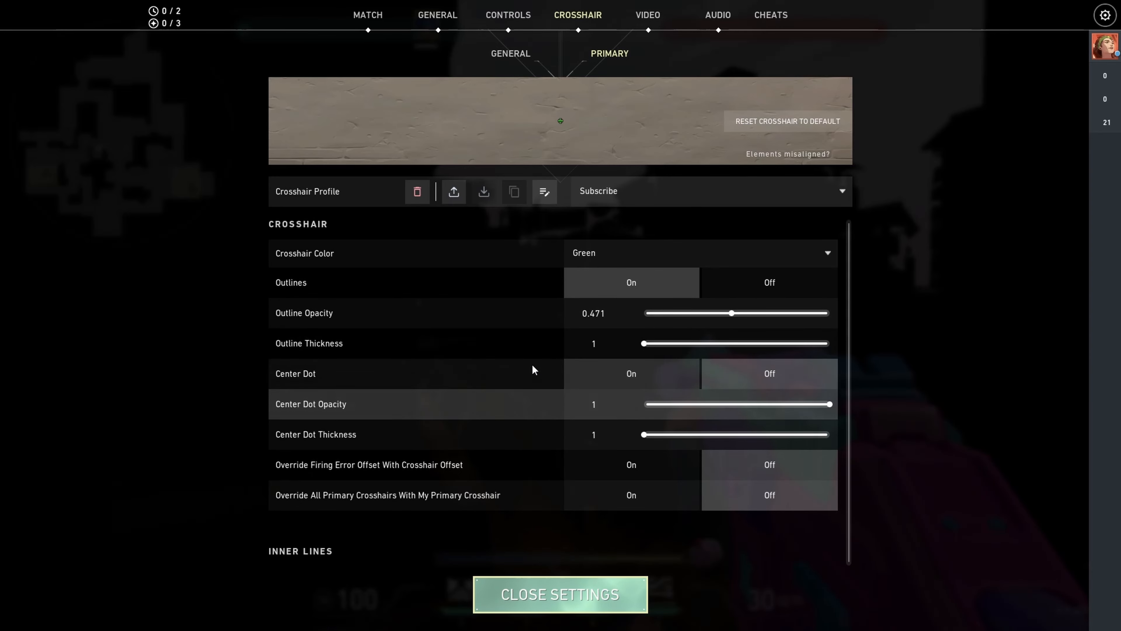
scroll("down", 3)
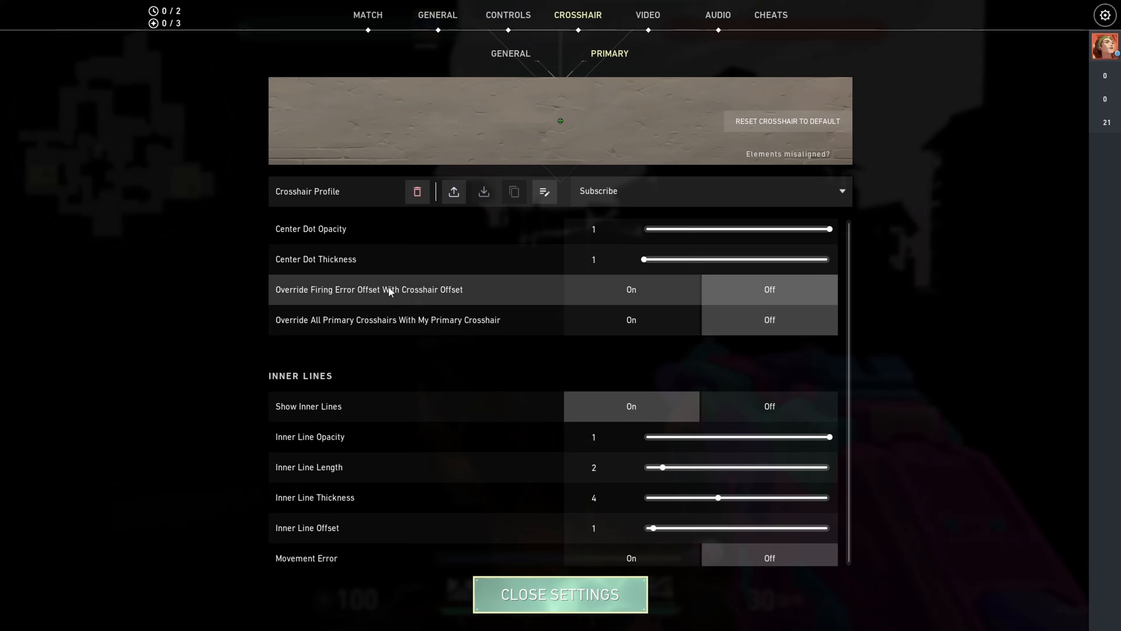
mouse_move(380, 327)
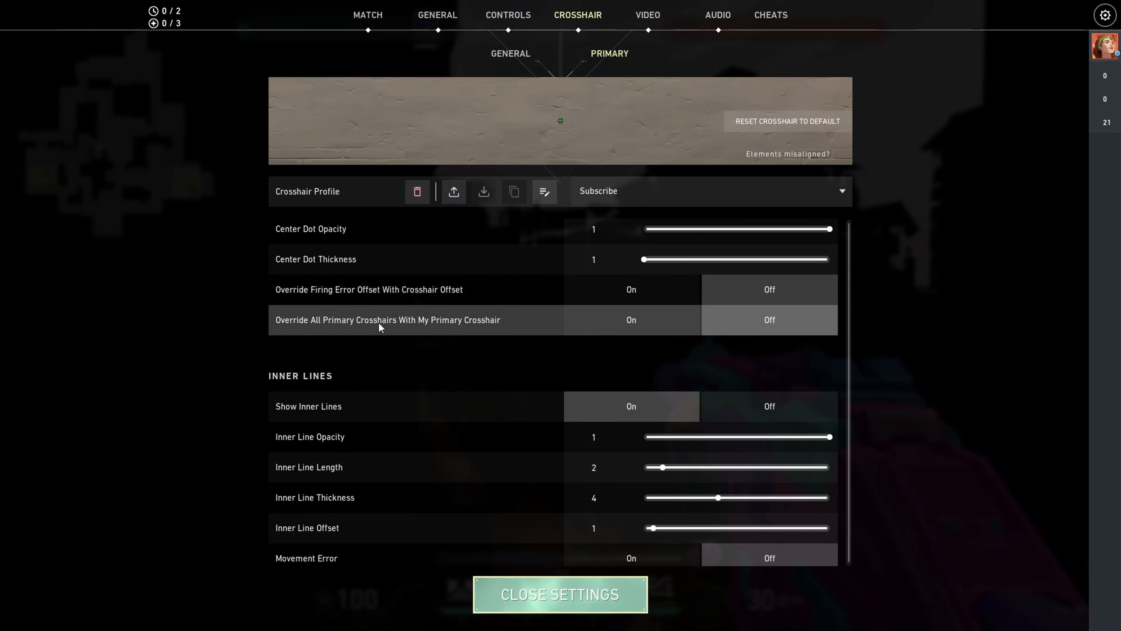
scroll("down", 3)
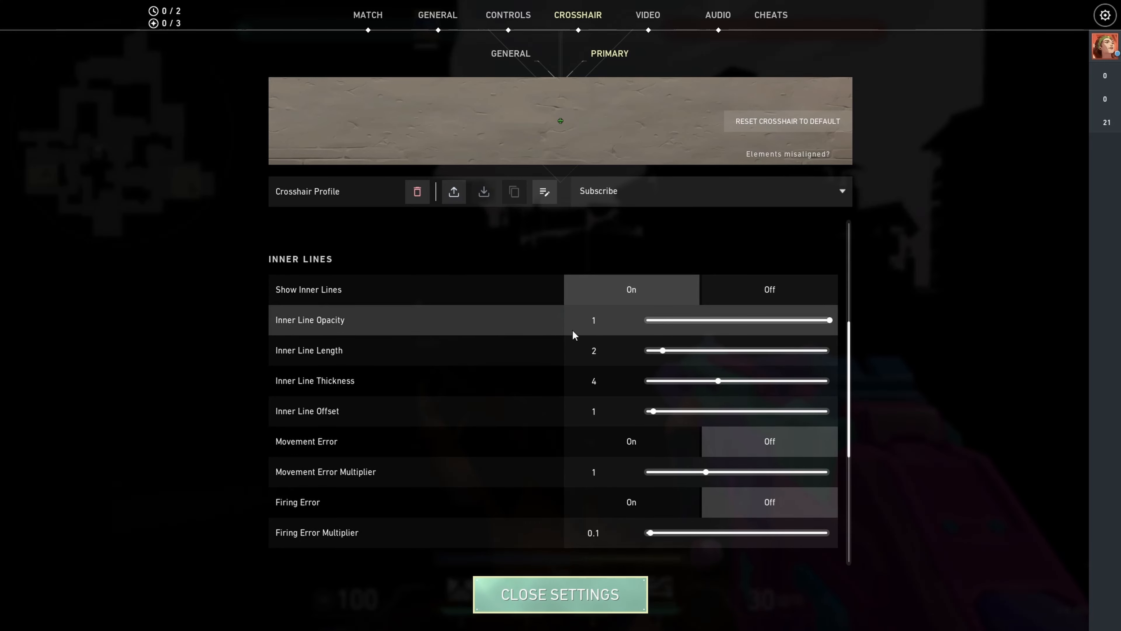
mouse_move(483, 380)
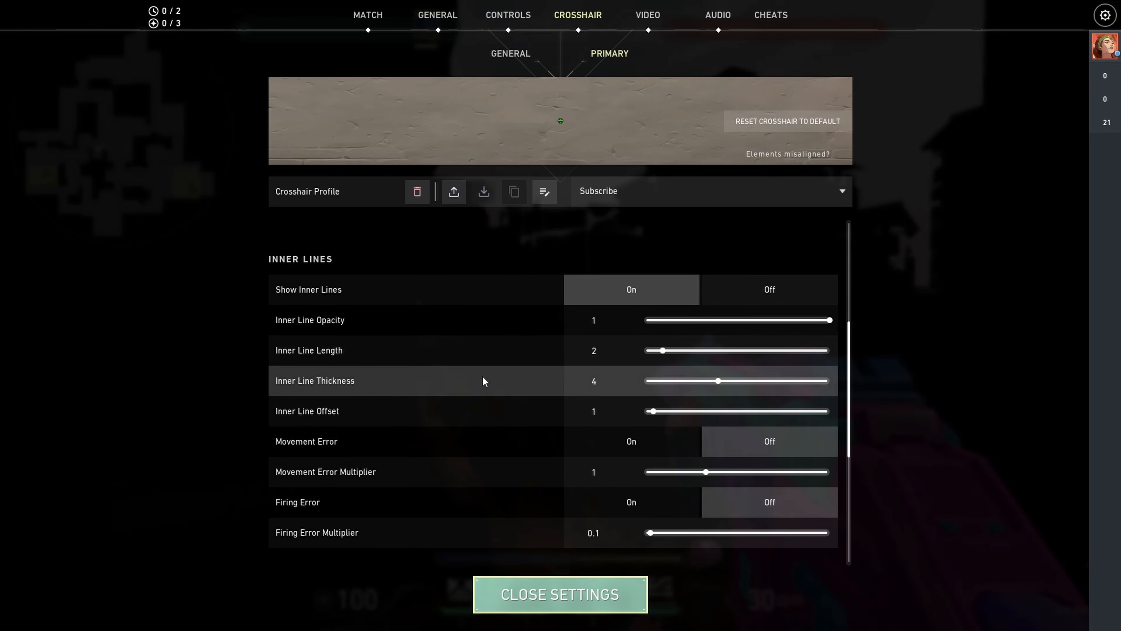
mouse_move(518, 414)
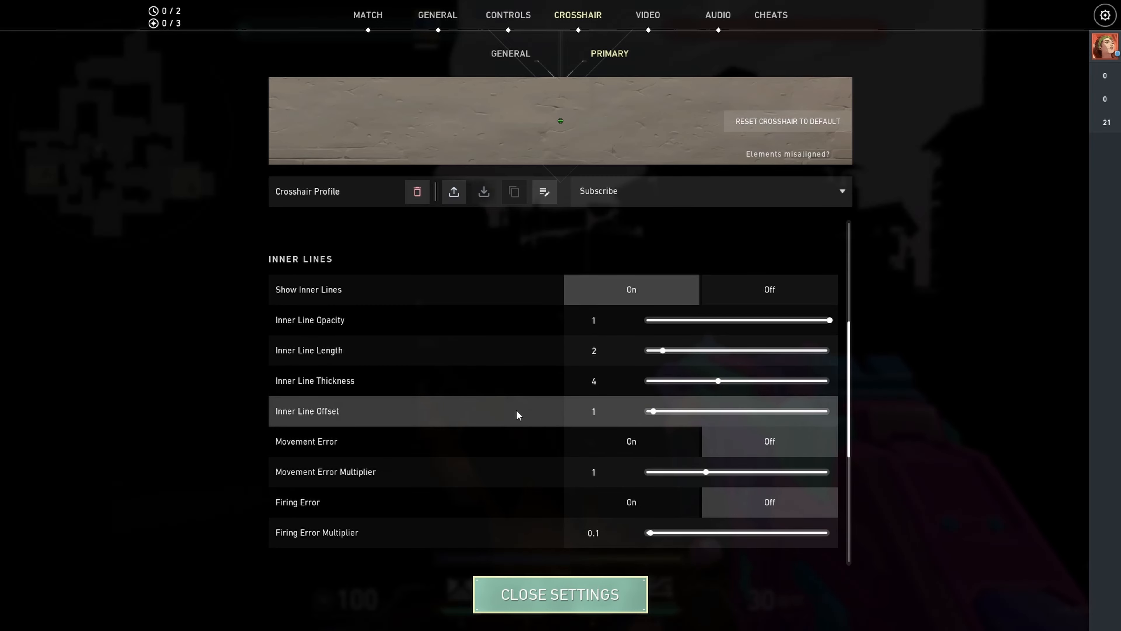
scroll("down", 3)
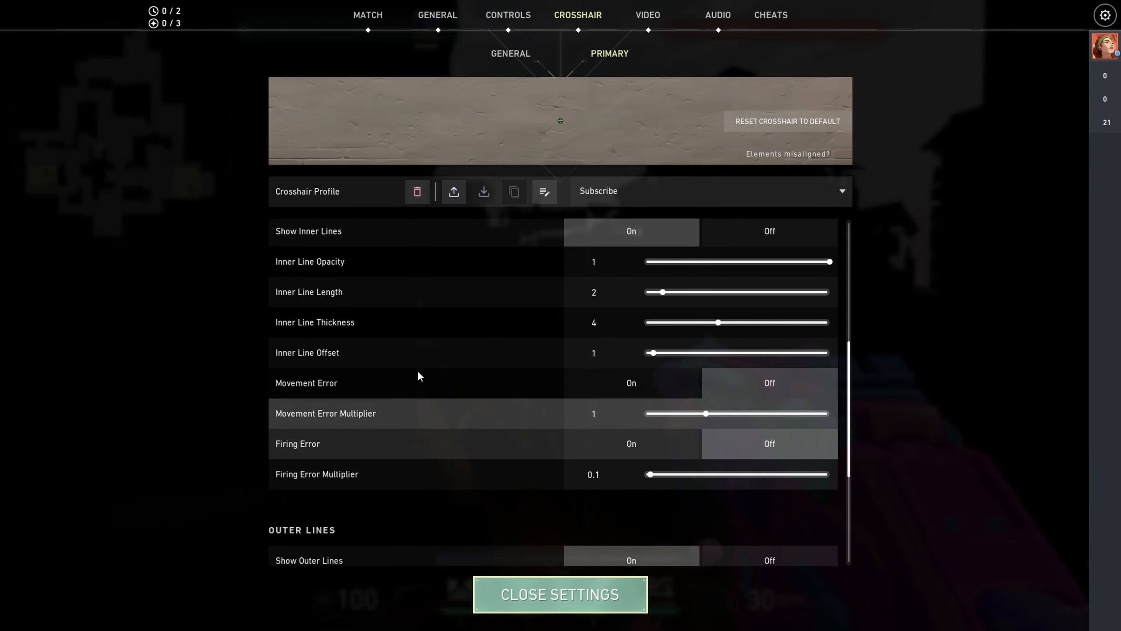
scroll("down", 3)
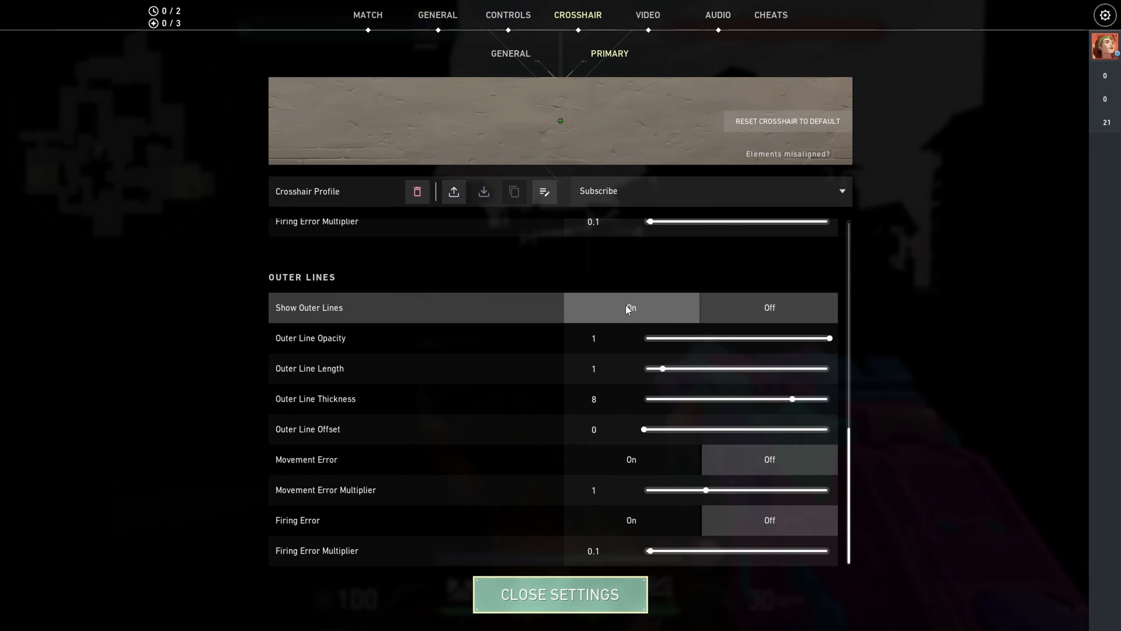
mouse_move(602, 350)
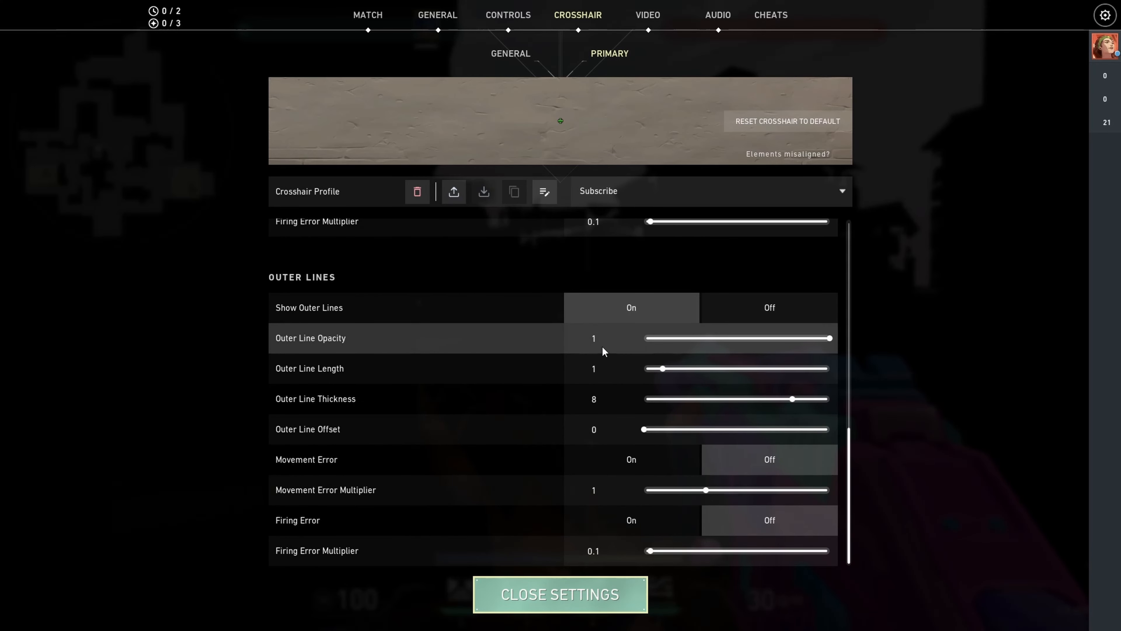
mouse_move(439, 401)
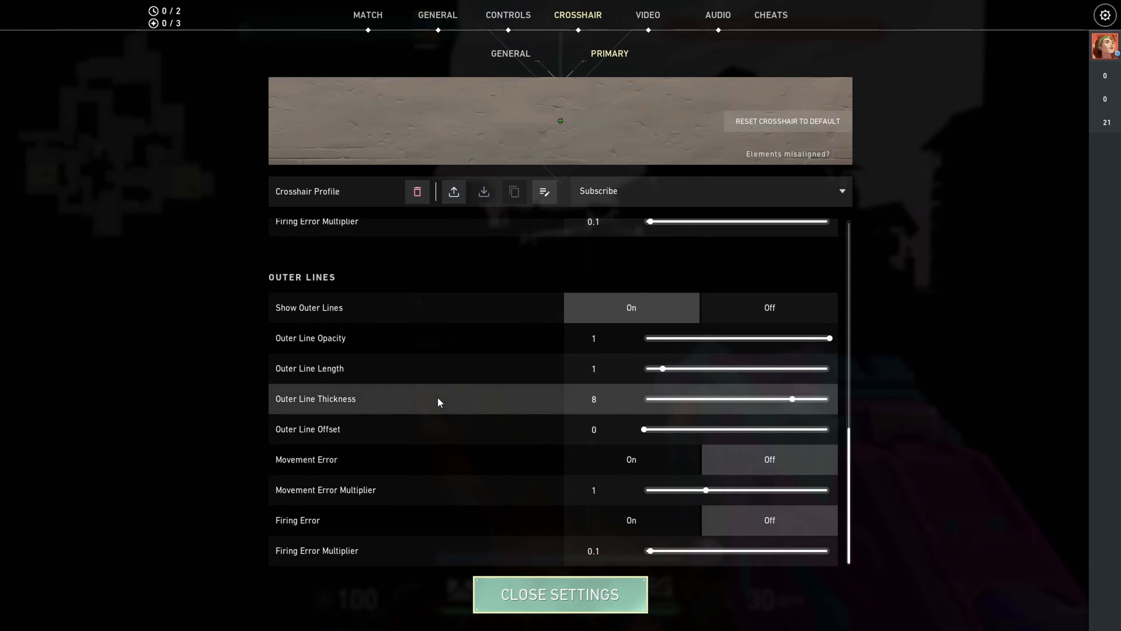
mouse_move(572, 428)
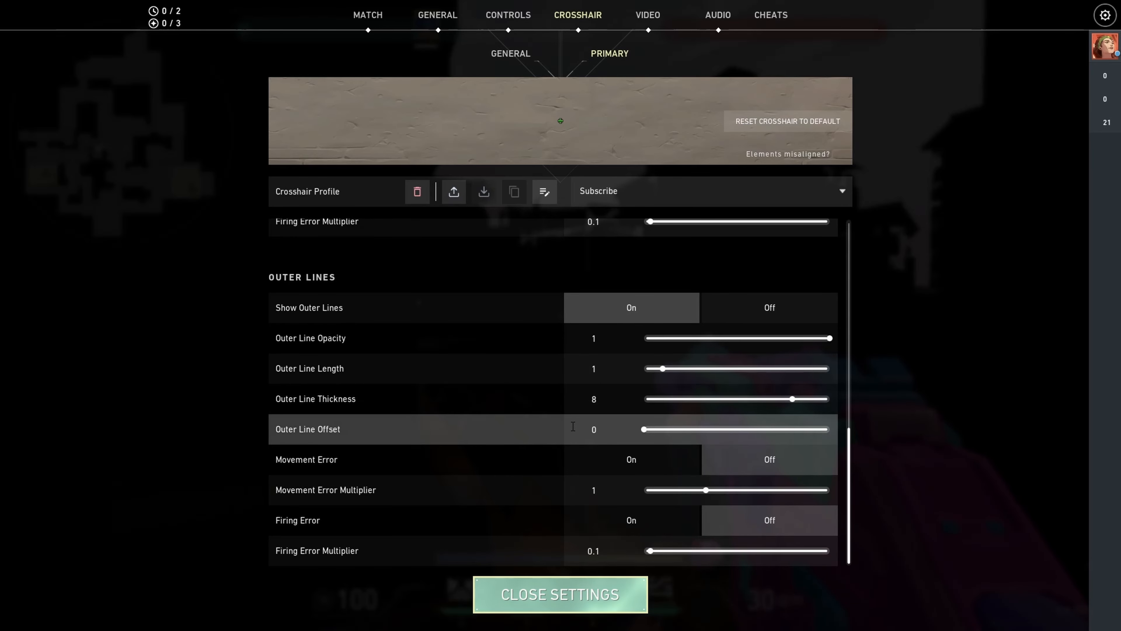
- Return to the game and equip the knife to view the green crosshair
left_click(560, 594)
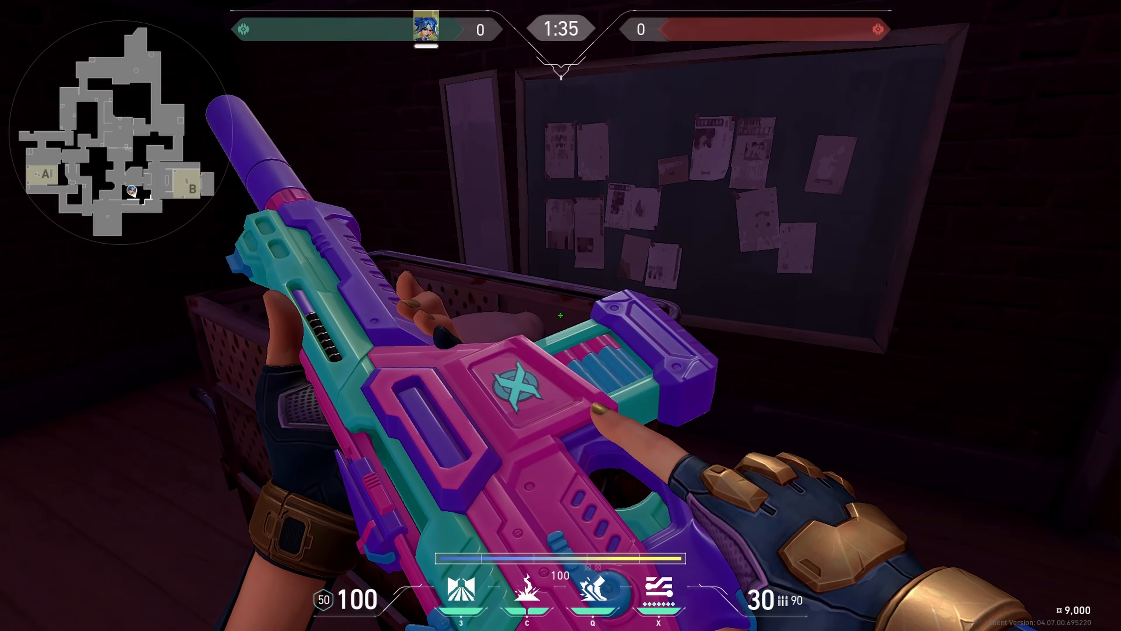
key("3")
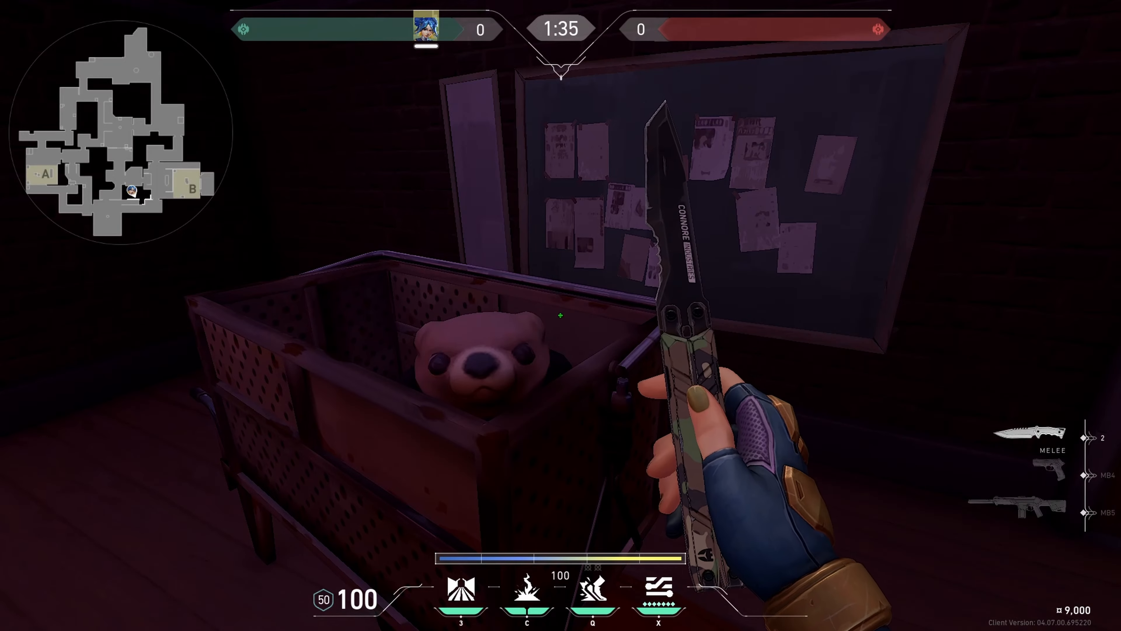